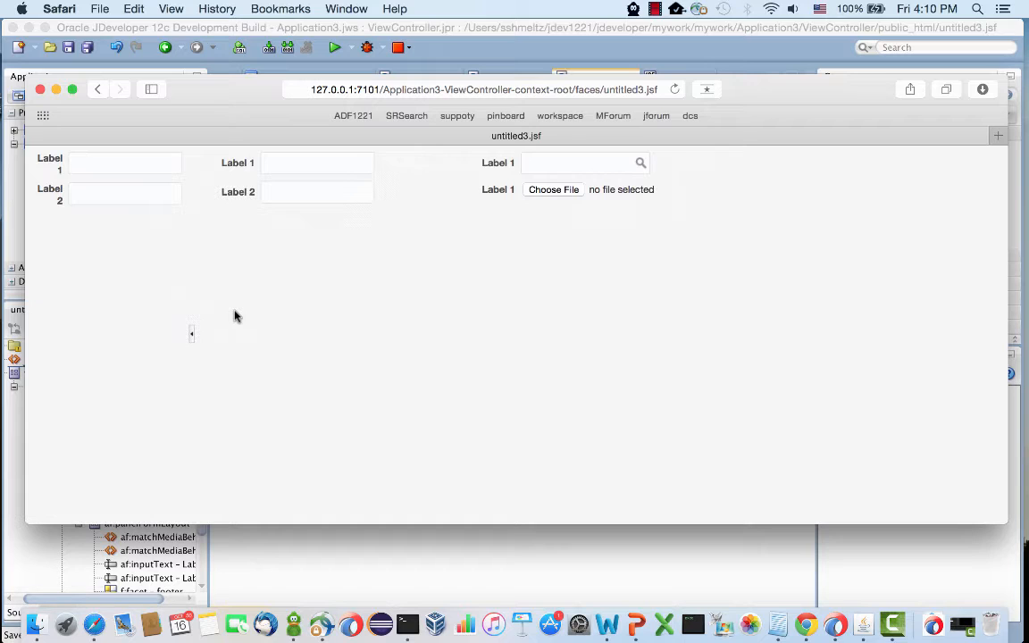
pyautogui.moveTo(145, 227)
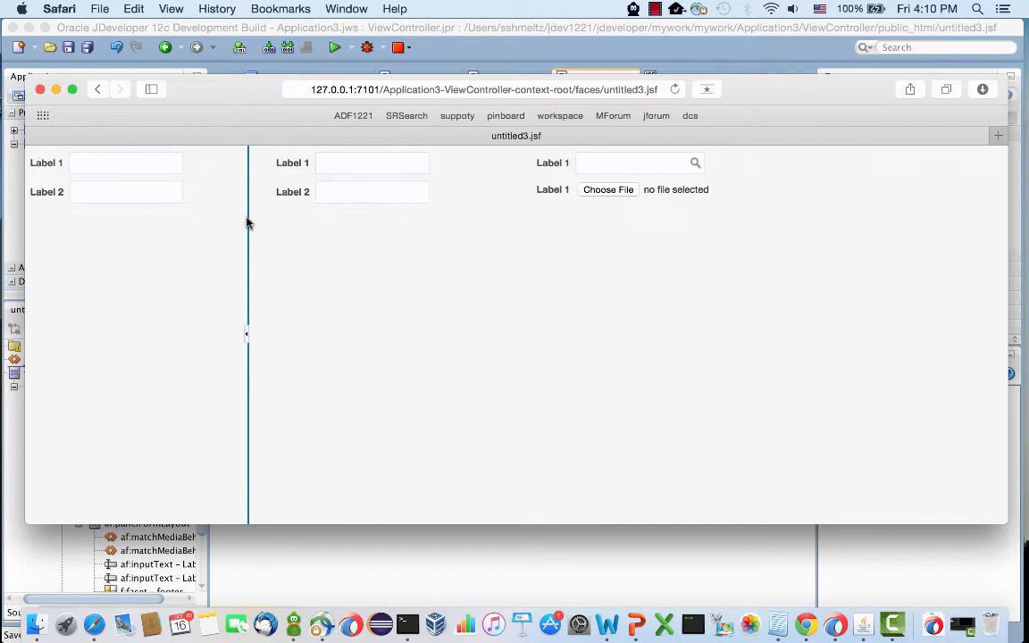
# Widen the panelSplitter's first pane so its form labels fit on one line
pyautogui.moveTo(246, 334); pyautogui.dragTo(196, 334)
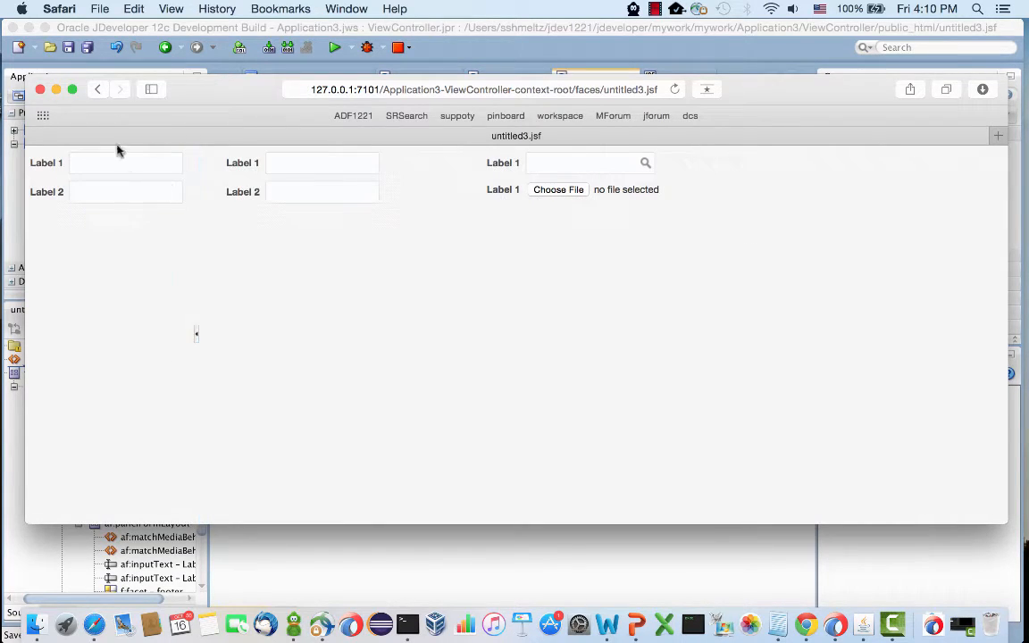
pyautogui.moveTo(572, 207)
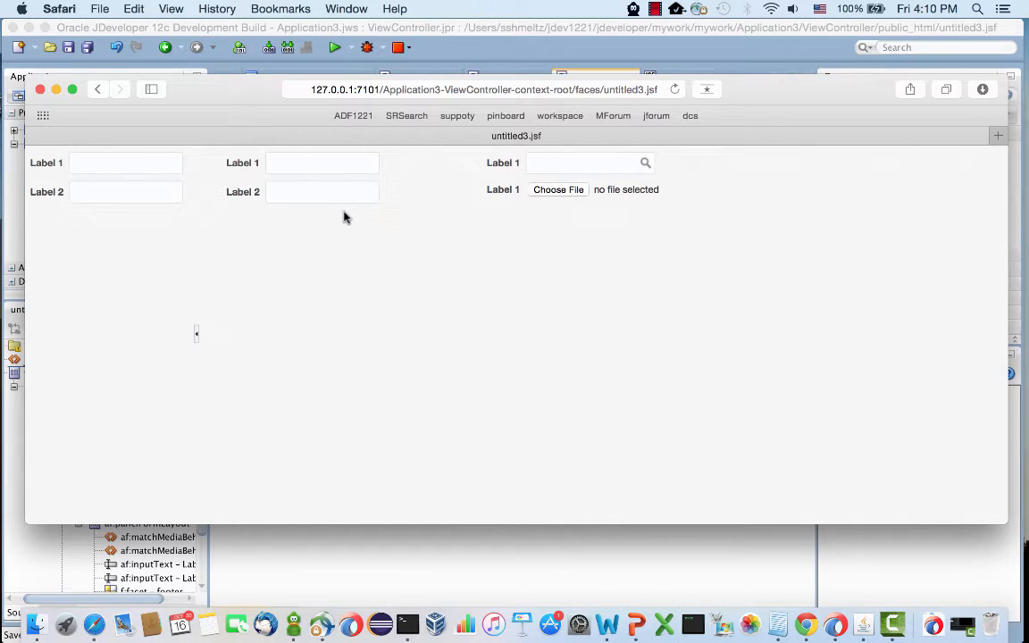
pyautogui.moveTo(1000, 247)
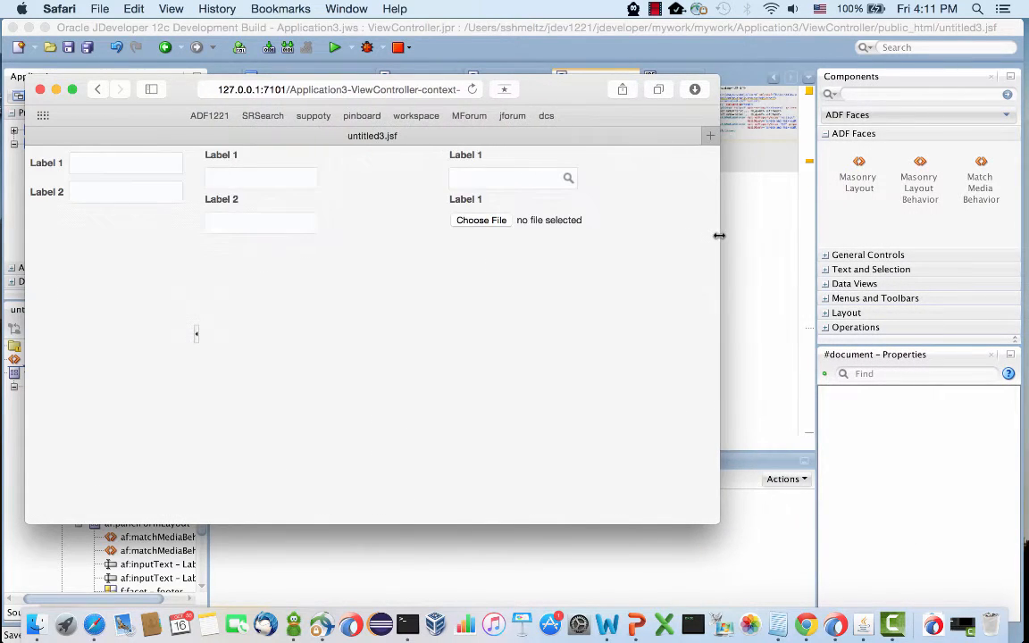
pyautogui.moveTo(651, 229)
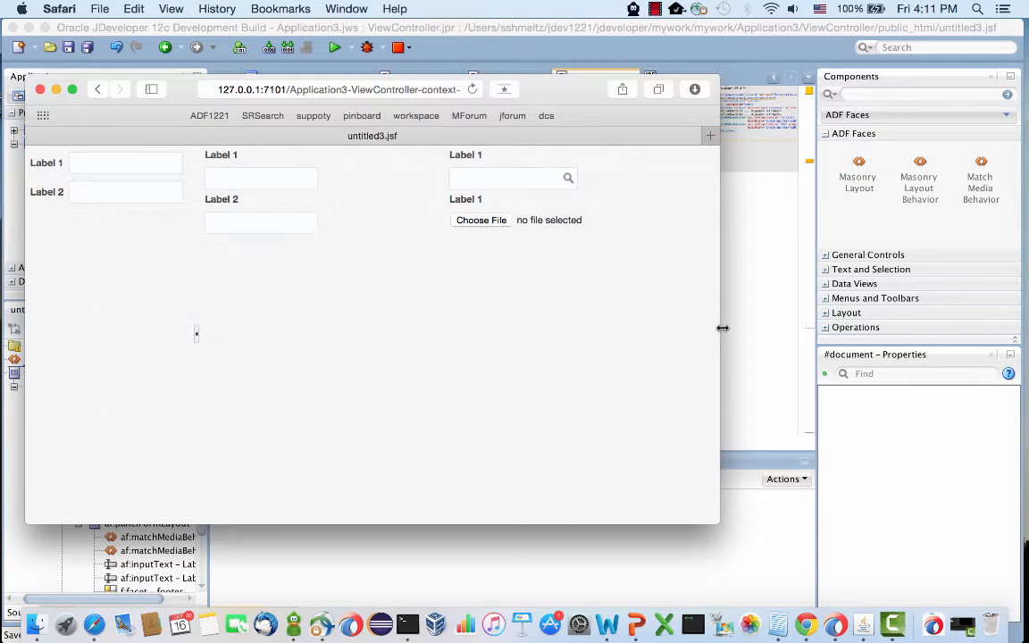
# Shrink the Safari window so the first column's labels wrap onto two lines
pyautogui.moveTo(722, 329); pyautogui.dragTo(670, 325)
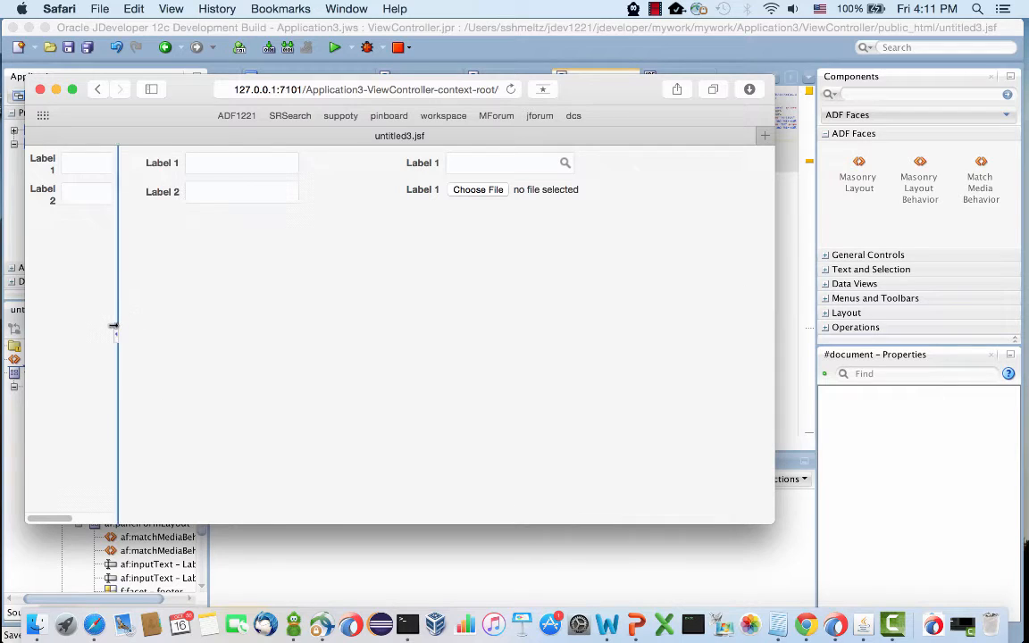
# Drag the splitter divider right twice to restore the first pane's width
pyautogui.moveTo(118, 325); pyautogui.dragTo(189, 326)
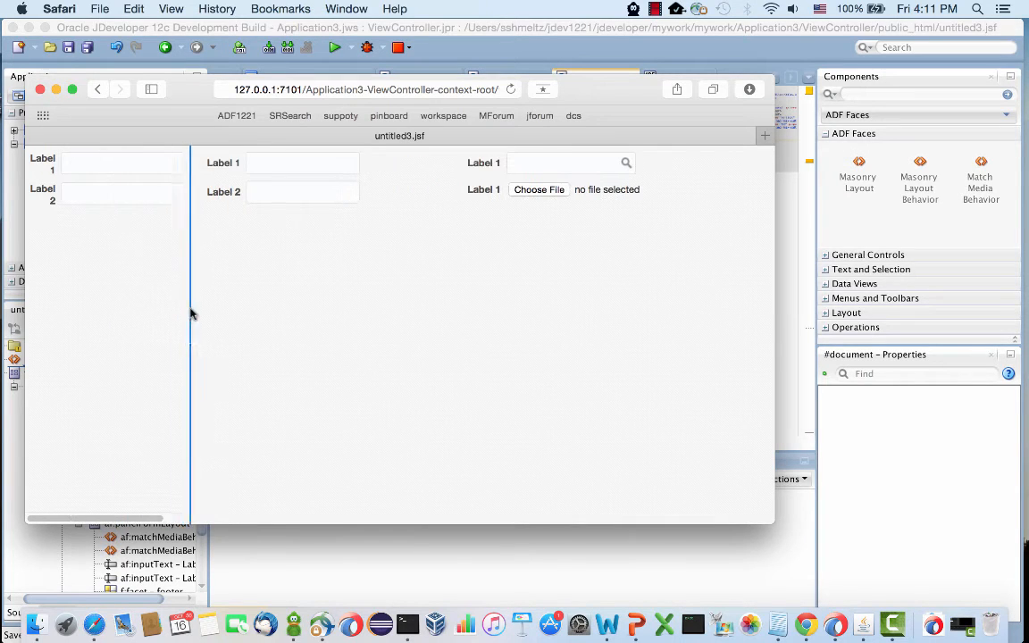
pyautogui.moveTo(189, 313); pyautogui.dragTo(204, 313)
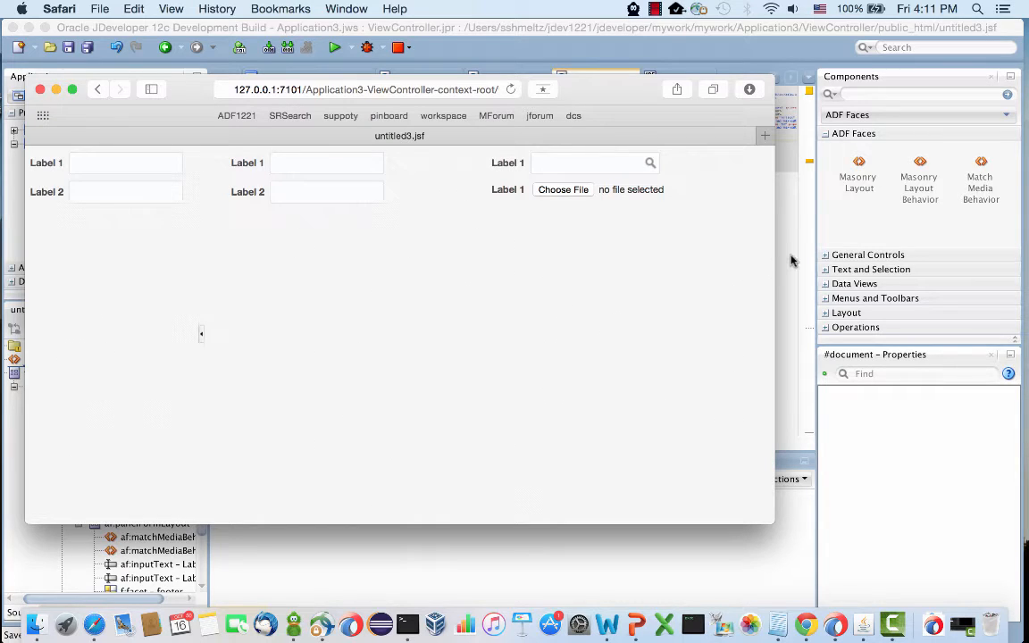
pyautogui.moveTo(937, 220)
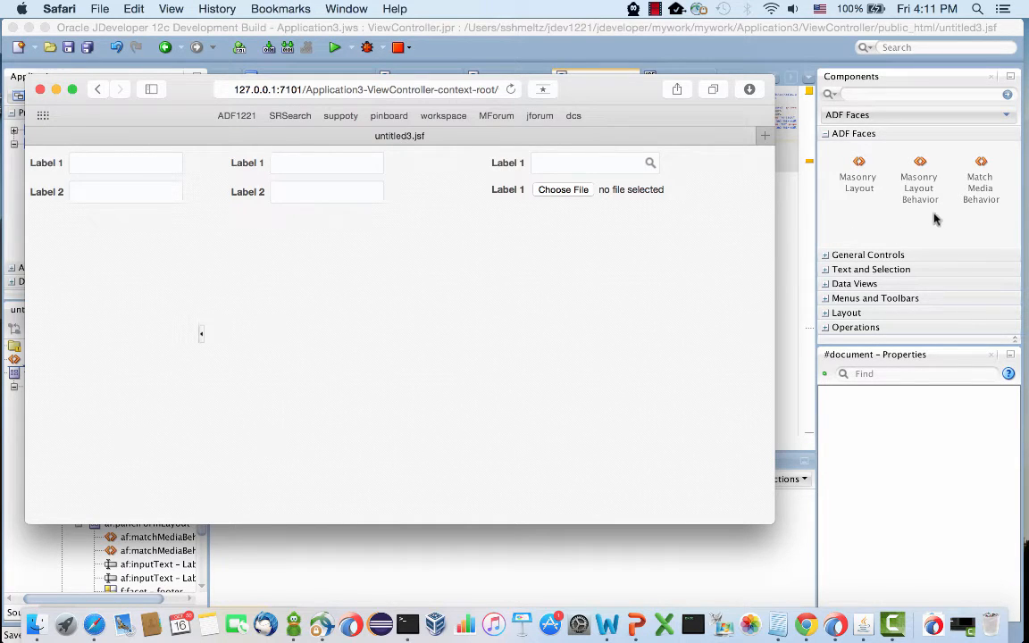
pyautogui.moveTo(818, 228)
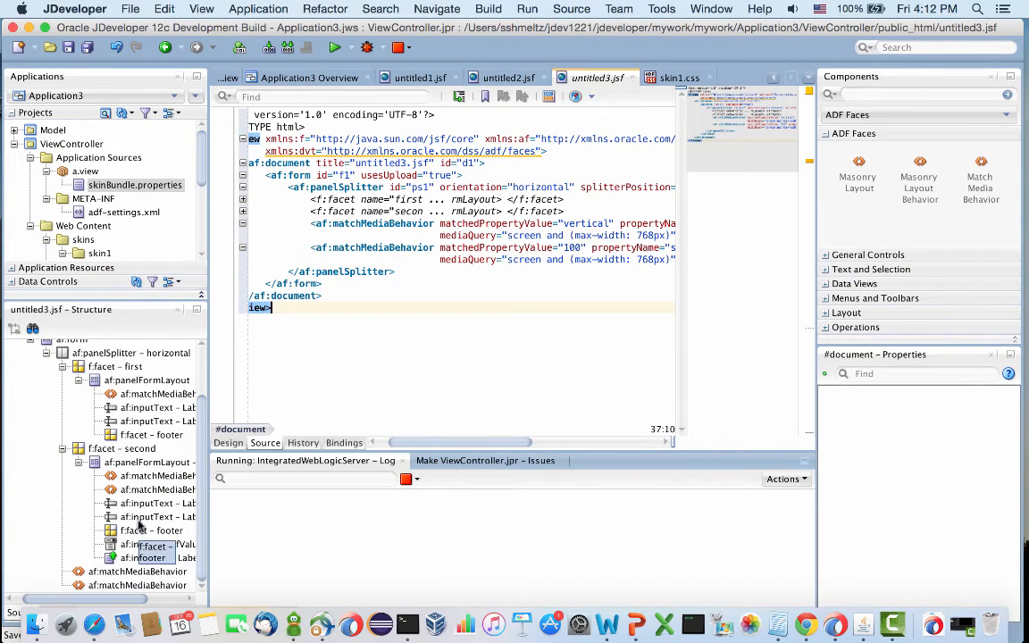
# Inspect the af:matchMediaBehavior tags setting orientation and splitterPosition 100 for screens up to 768px
pyautogui.click(152, 461)
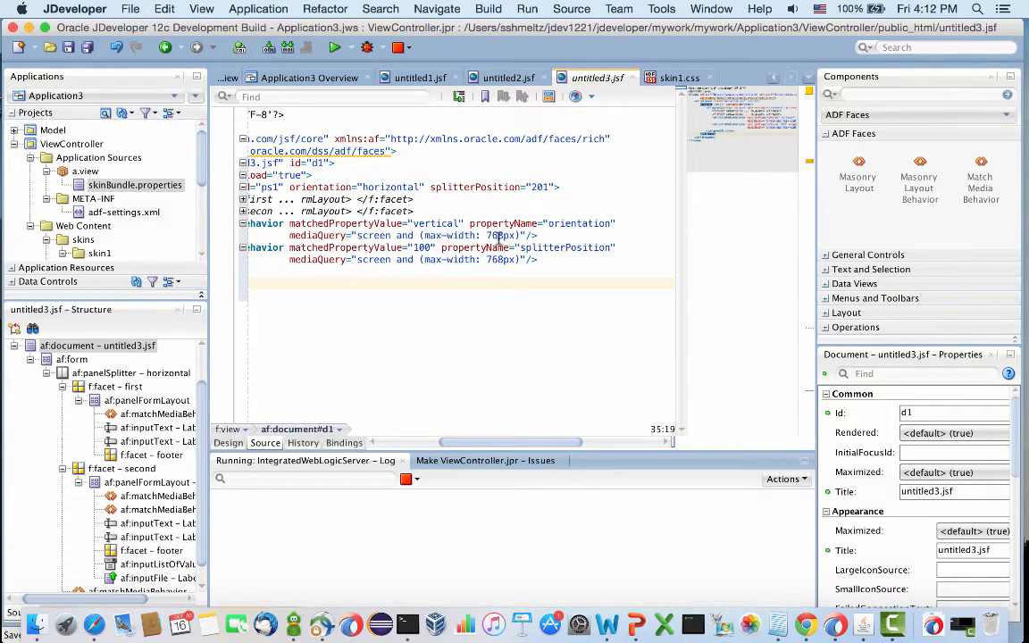
pyautogui.click(568, 223)
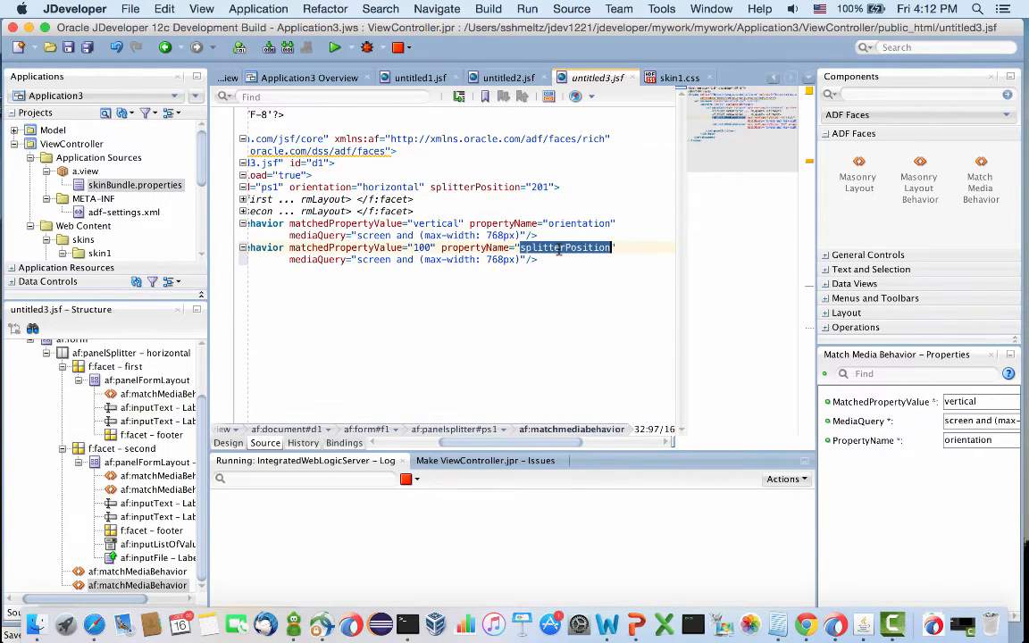
pyautogui.click(264, 246)
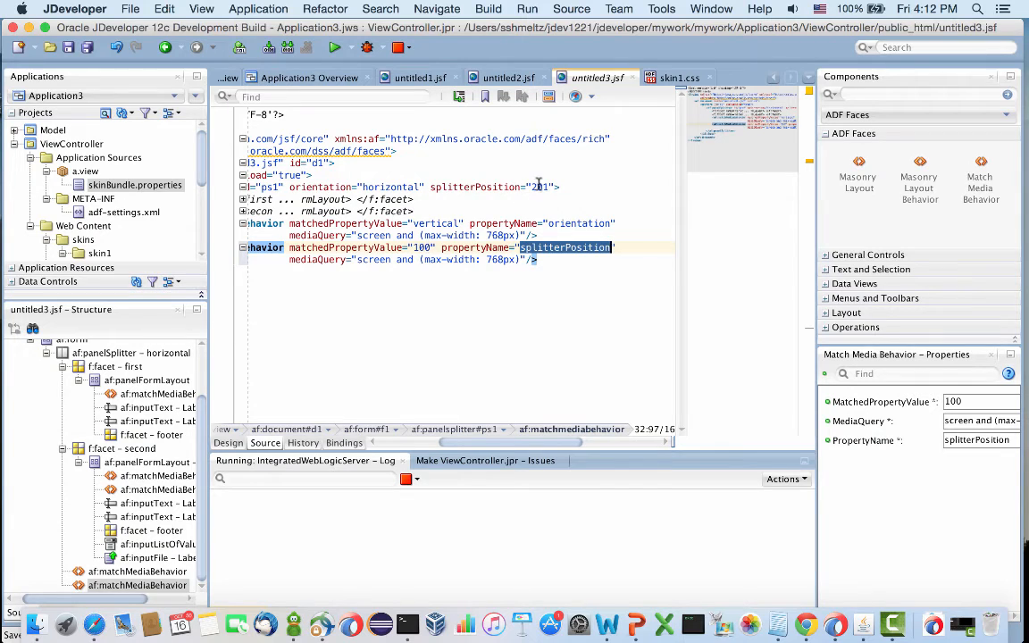
pyautogui.moveTo(389, 186)
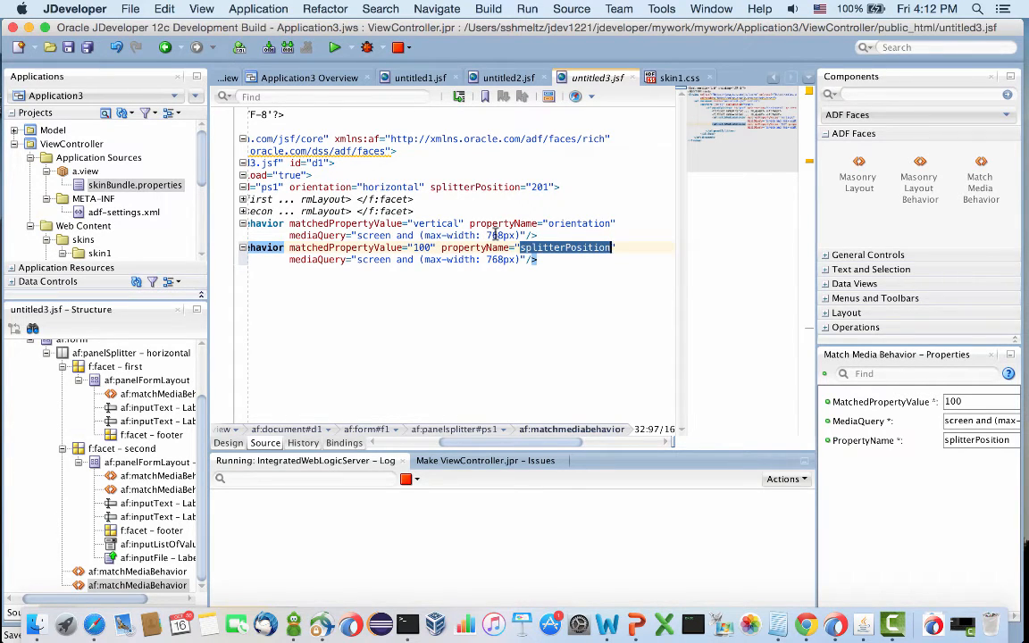
pyautogui.moveTo(361, 397)
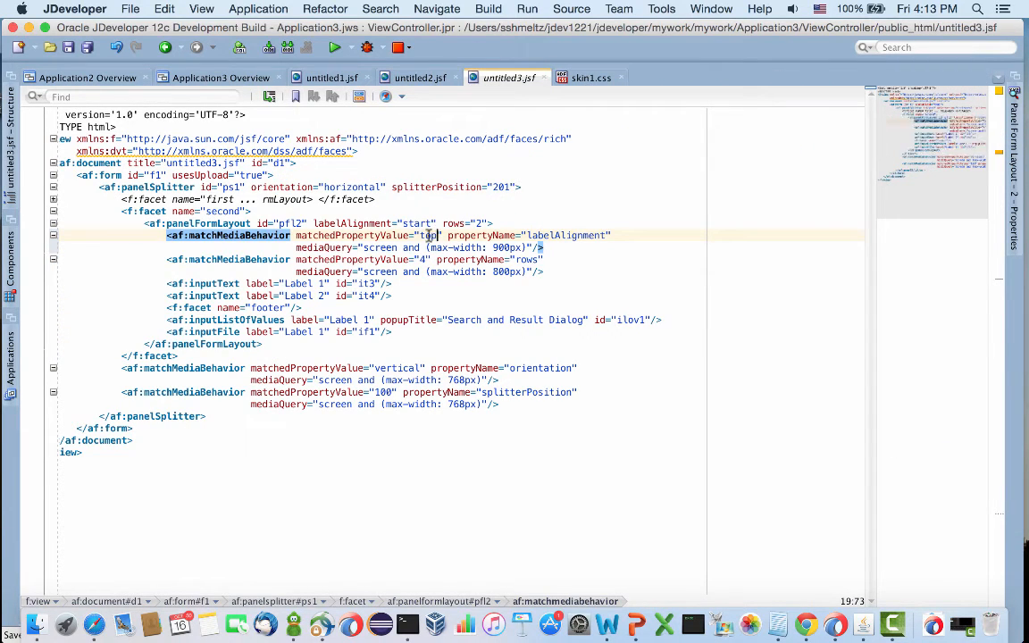
# Select the labelAlignment value 'top' applied for screens up to 900px in the second form layout
pyautogui.doubleClick(429, 236)
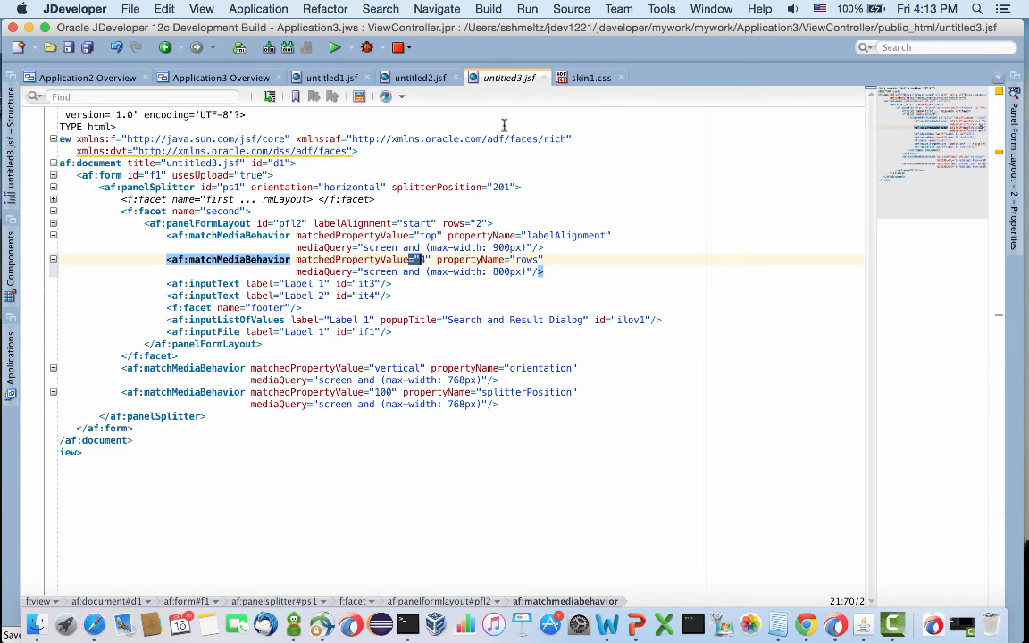
pyautogui.moveTo(507, 79)
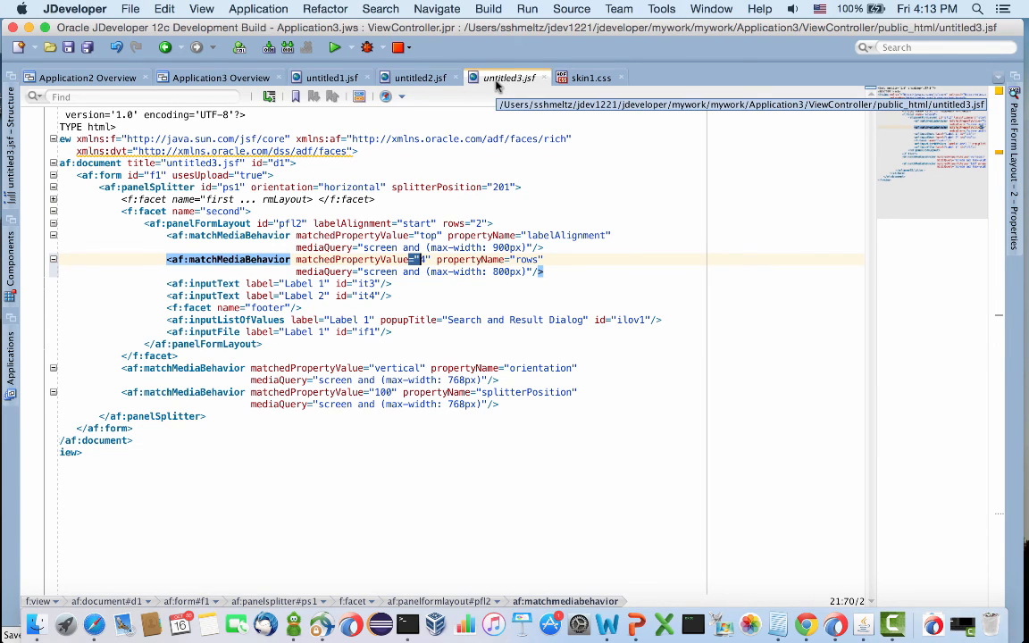